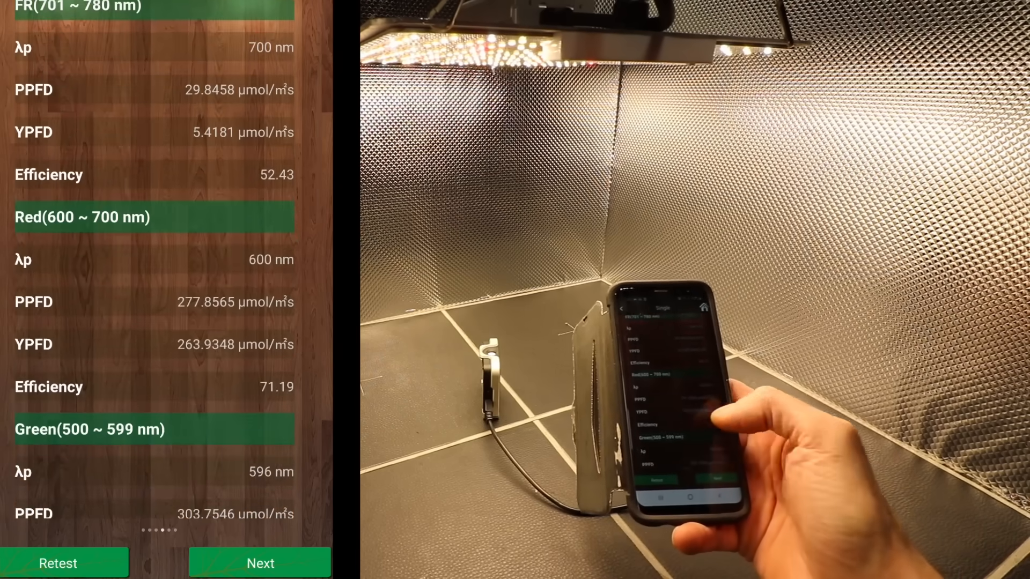
{"action": "scroll", "scroll_direction": "down", "scroll_amount": 3}
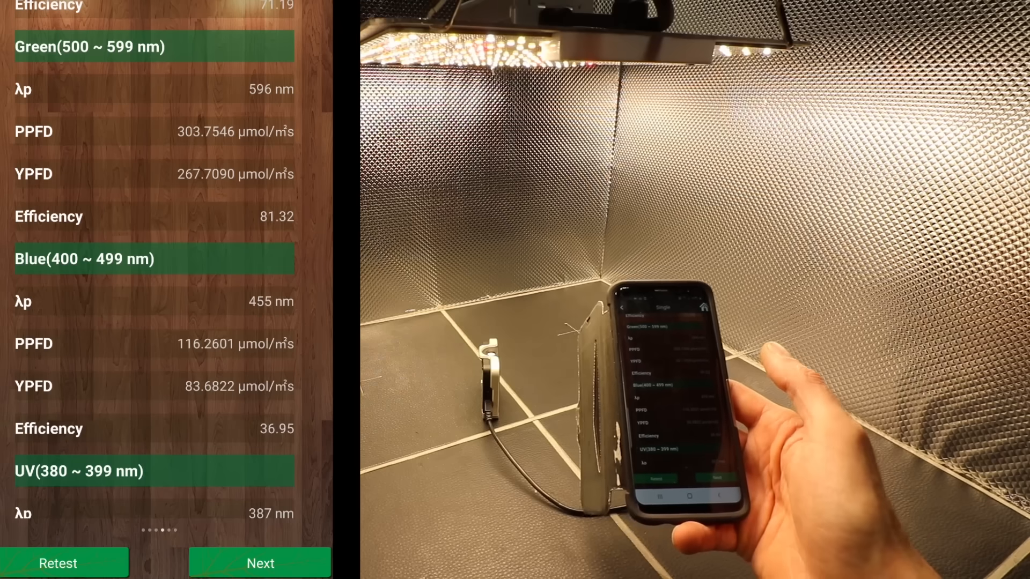
{"action": "scroll", "scroll_direction": "down", "scroll_amount": 3}
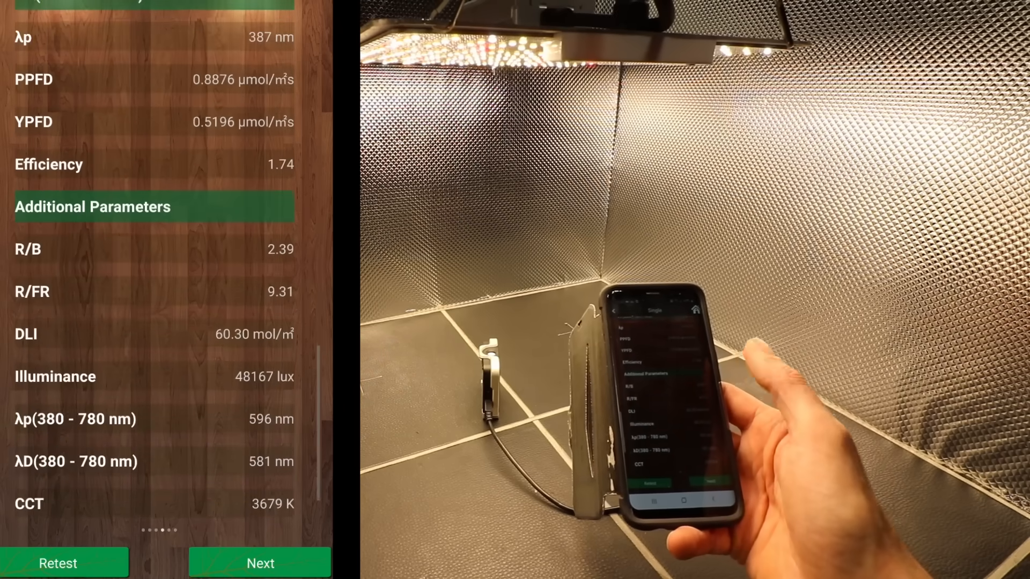